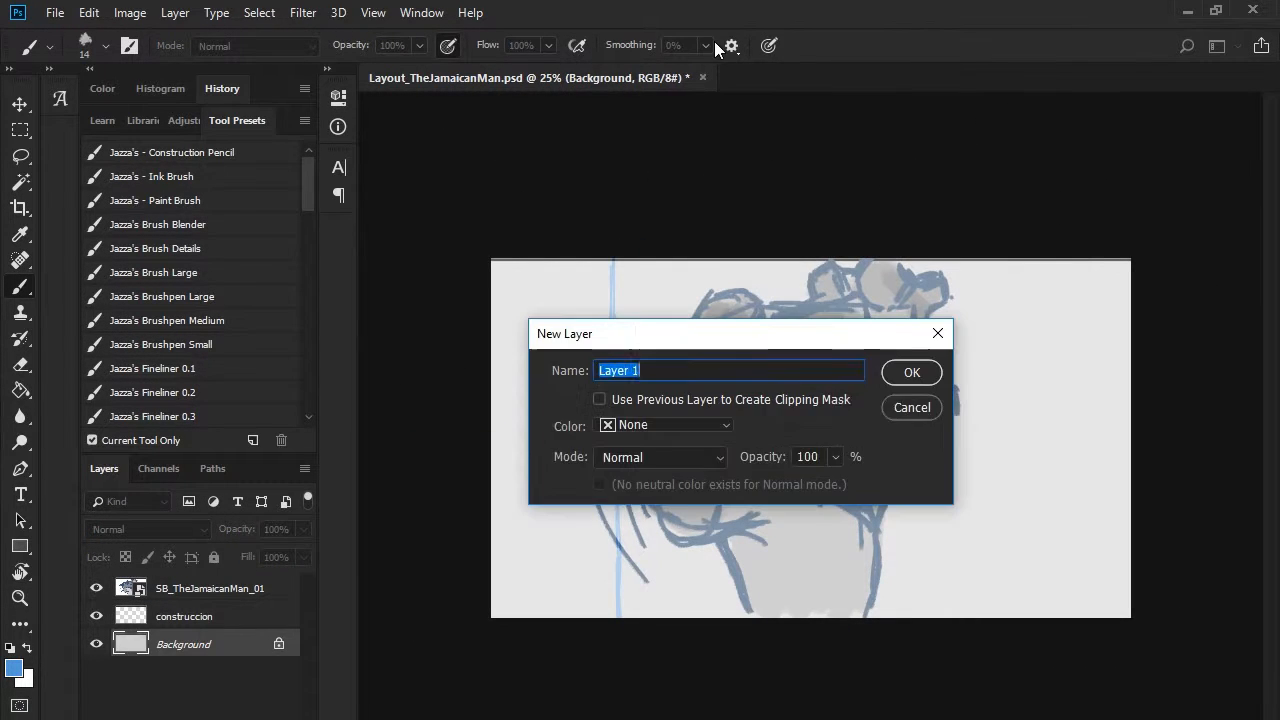
Step: Create the new 'grid' layer for blue perspective guide lines over the hand frame
click(912, 370)
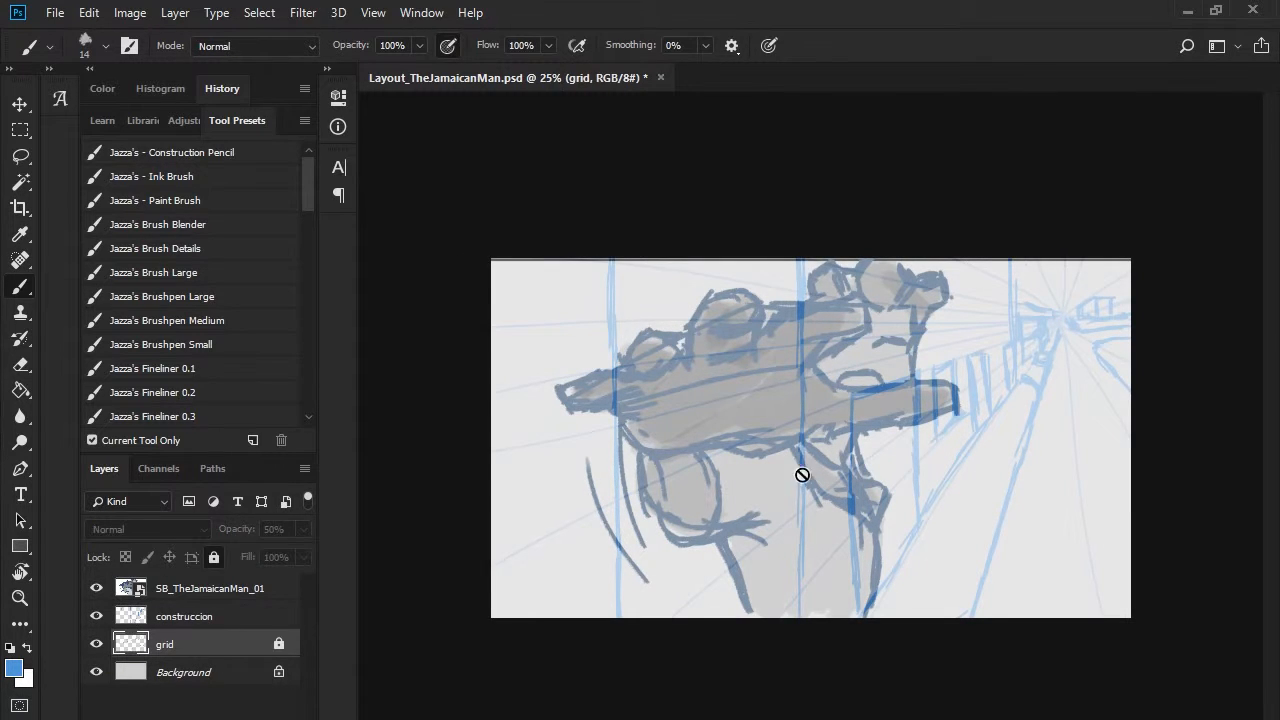
Step: Select the construccion layer to sketch alley walls, windows and bricks around the man
click(184, 616)
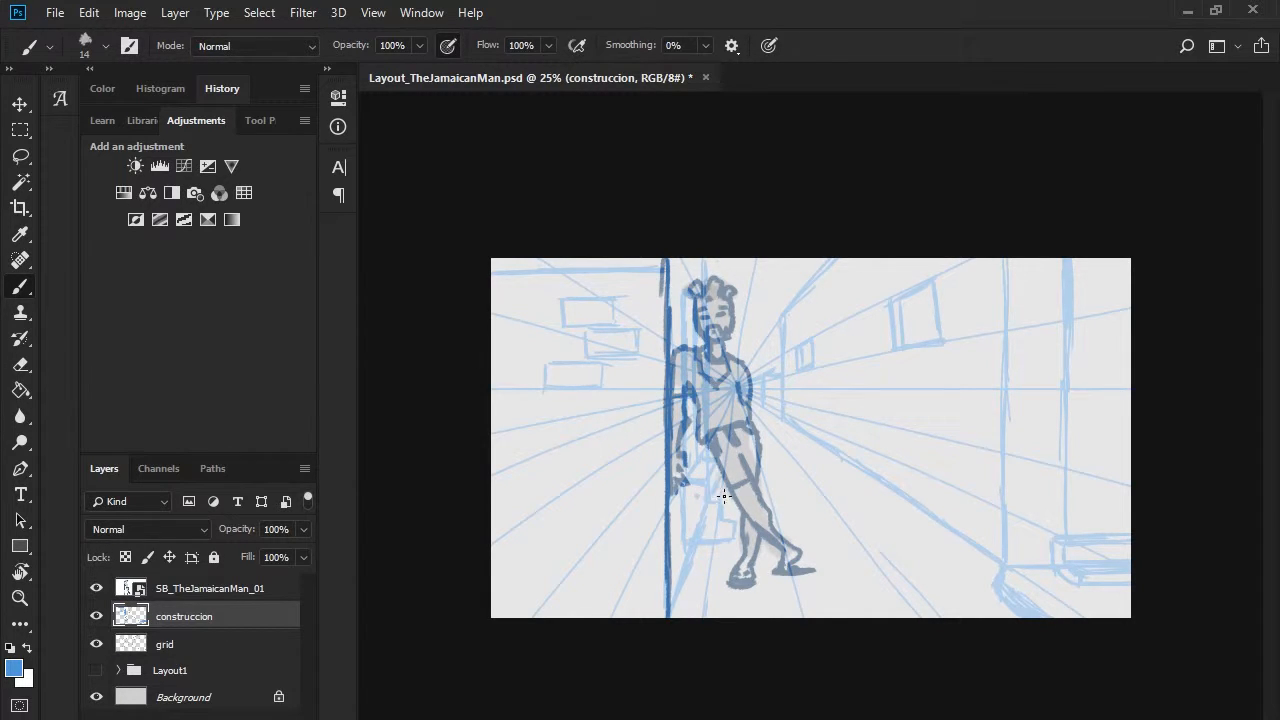
Step: Hide the SB_TheJamaicanMan_01 frame and draw brick wall details along the alley perspective
click(96, 588)
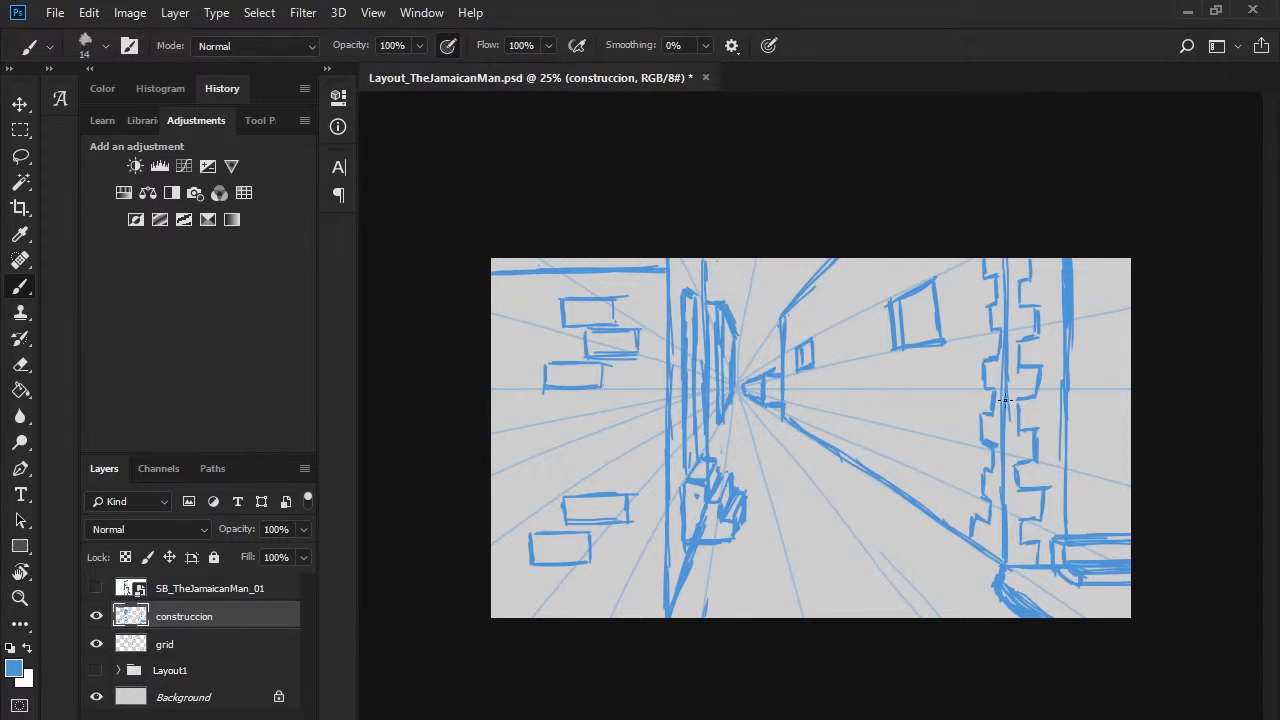
drag(924, 464, 960, 544)
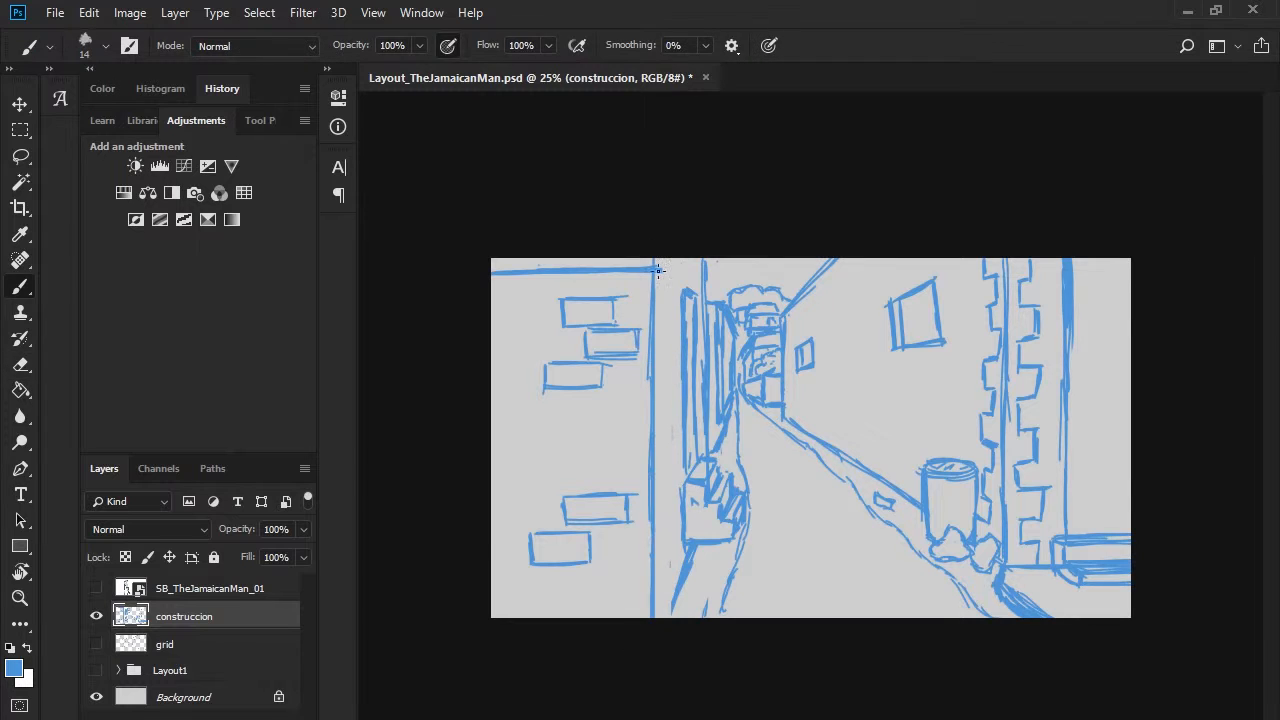
Step: Show the SB_TheJamaicanMan_02B frame for the low-angle perspective lines
click(96, 644)
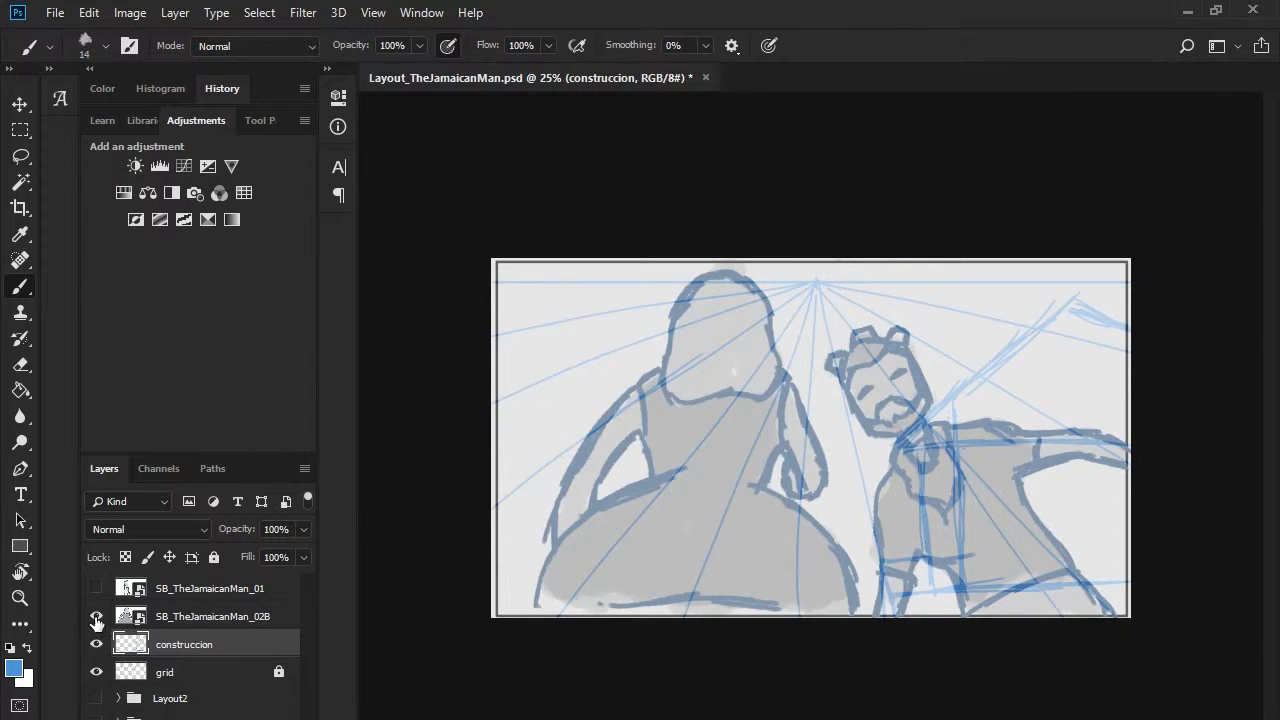
Step: Hide the low-angle frame, then increase the canvas height via Image > Canvas Size
click(96, 616)
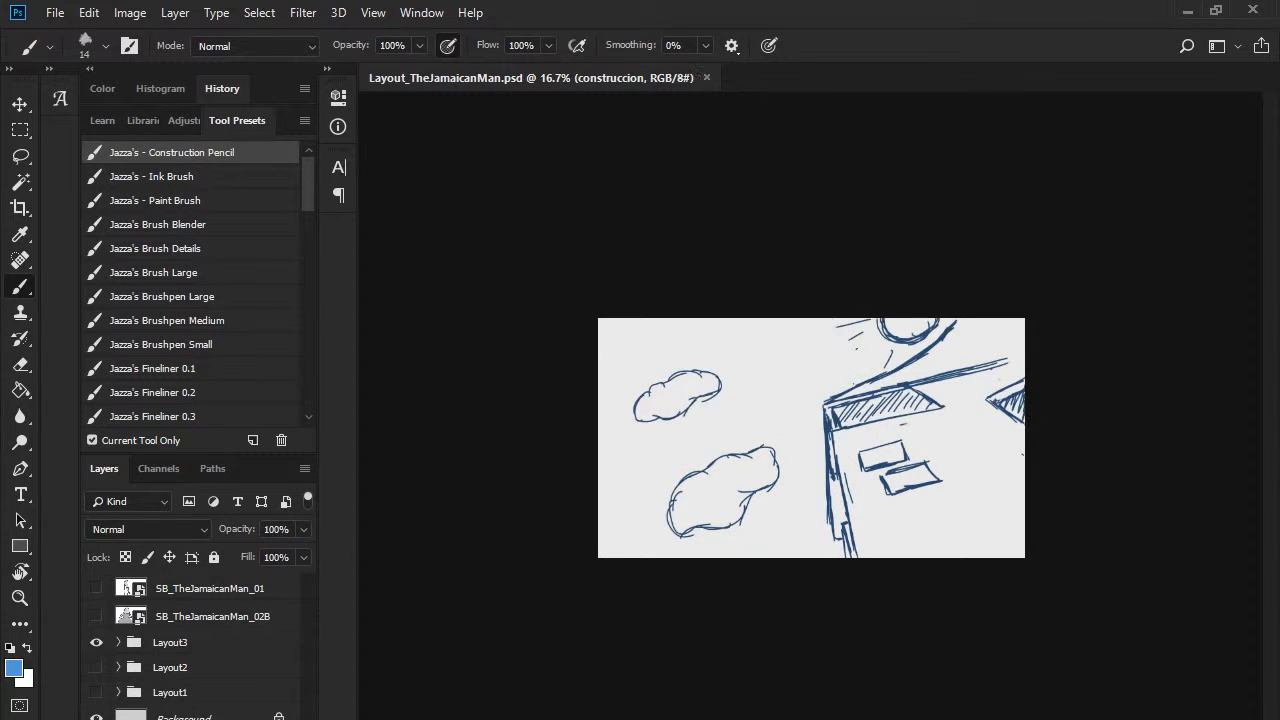
click(128, 12)
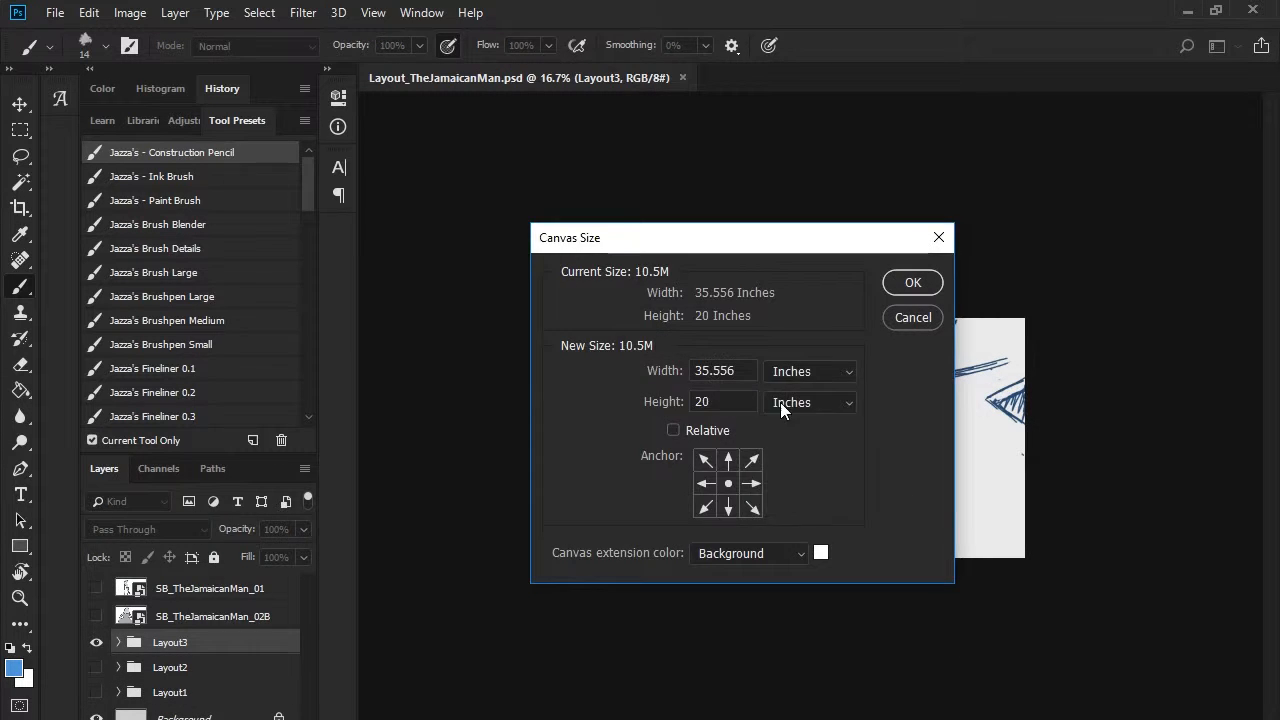
click(912, 282)
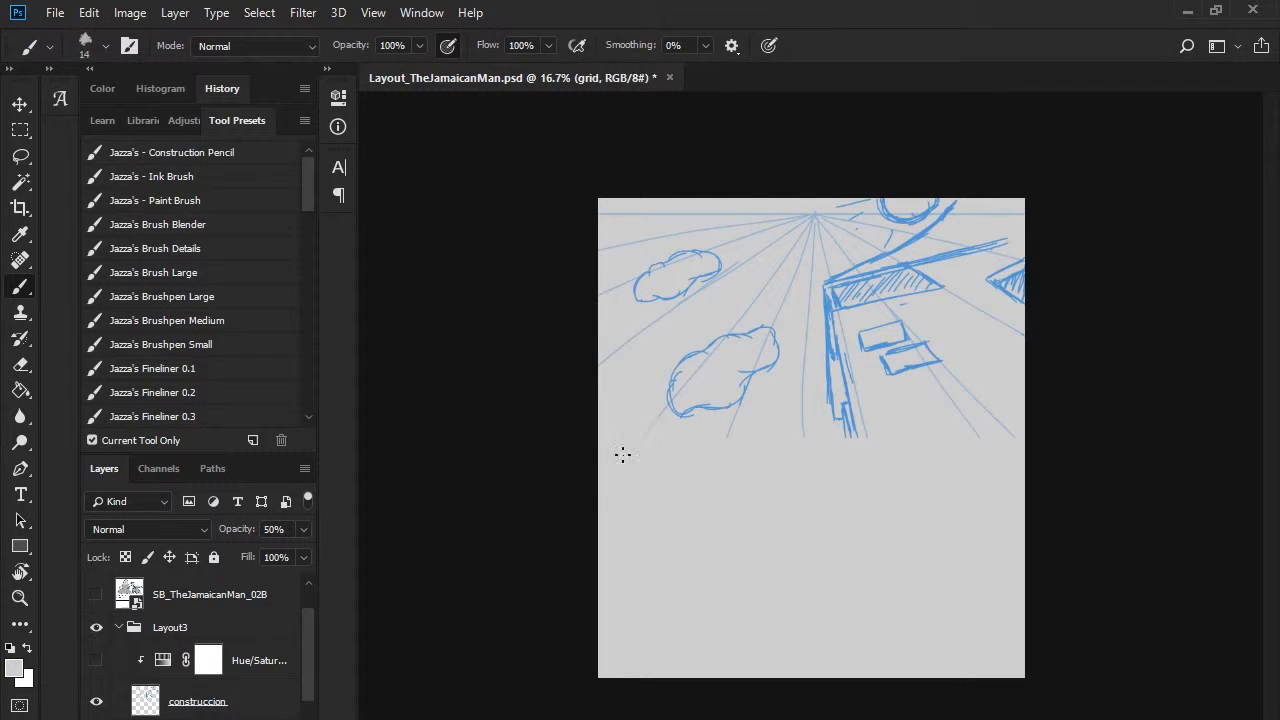